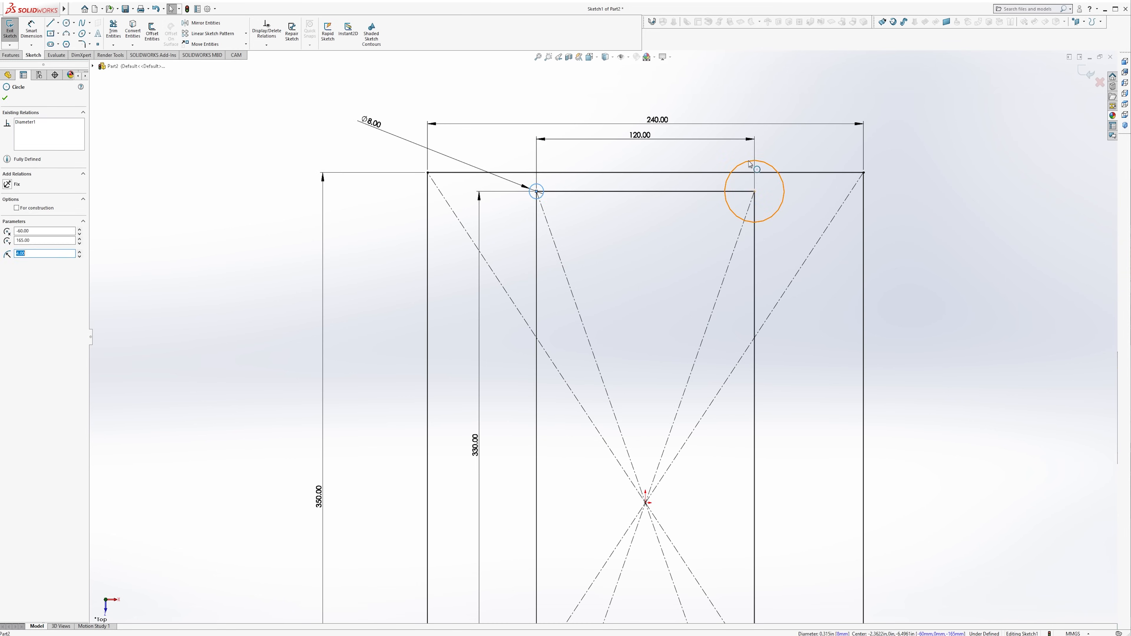
- Confirm the corner bolt-hole circle and dimension the base sketch with Smart Dimension
{"action": "left_click", "coordinate": [4, 97]}
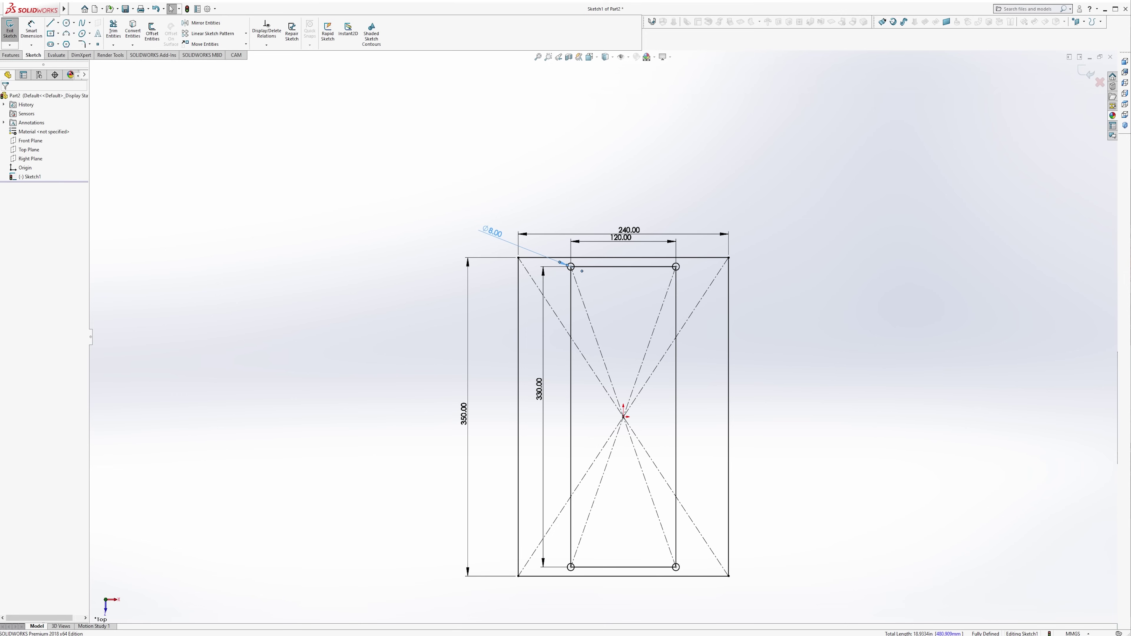
{"action": "left_click", "coordinate": [52, 22]}
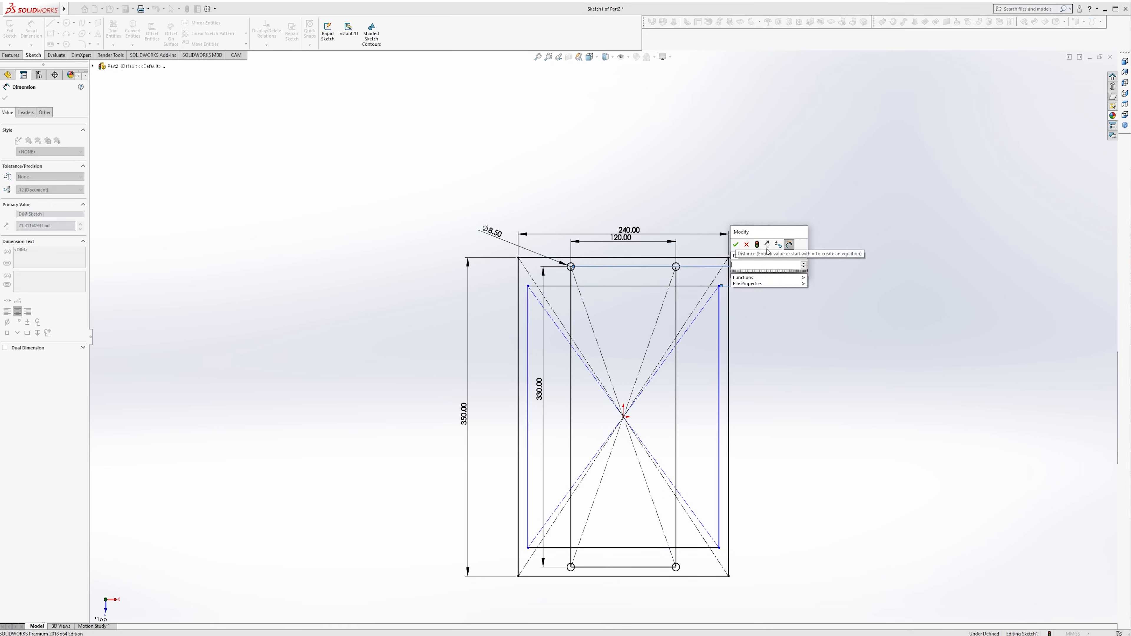
{"action": "left_click", "coordinate": [745, 244]}
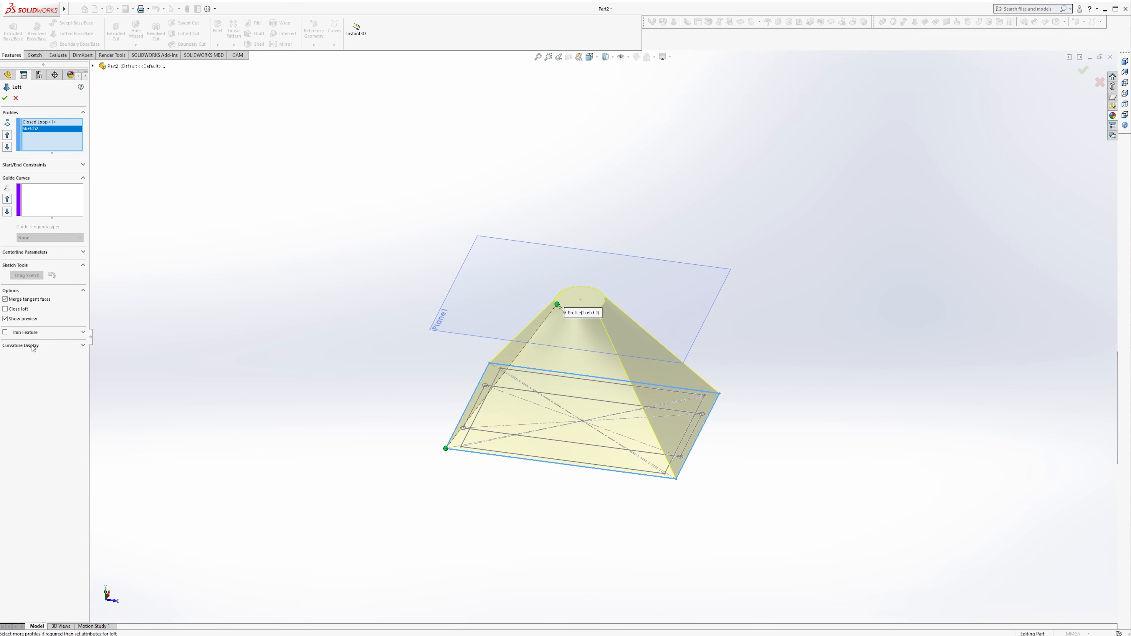
- Accept the thin-walled loft between Sketch1 and Sketch2, then show the base sketch for reuse
{"action": "left_click", "coordinate": [5, 331]}
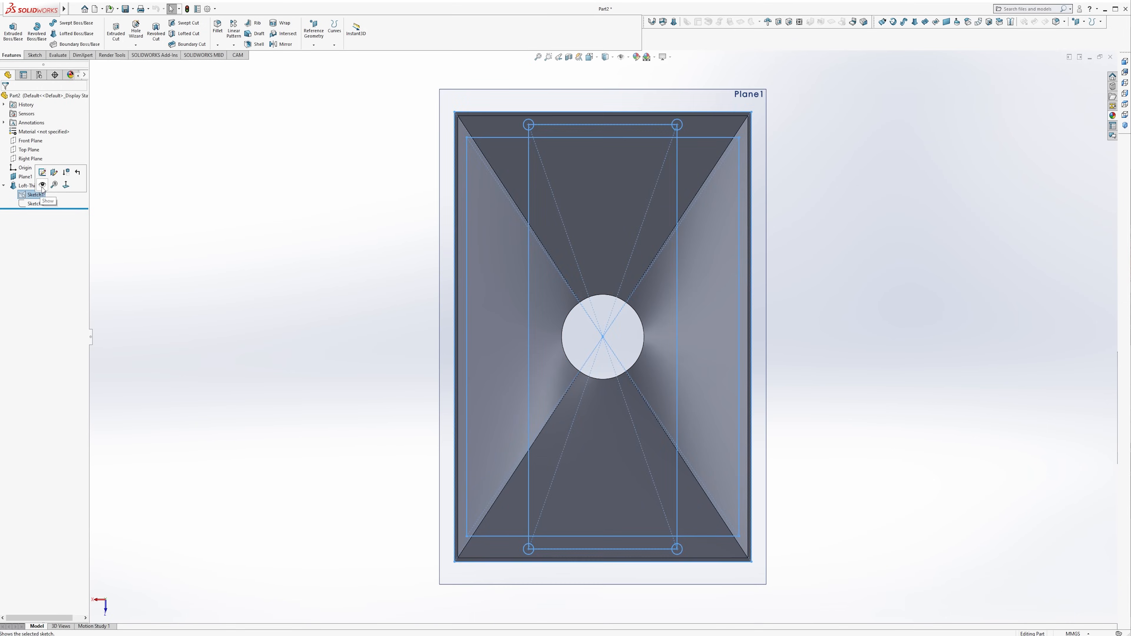
{"action": "left_click", "coordinate": [29, 149]}
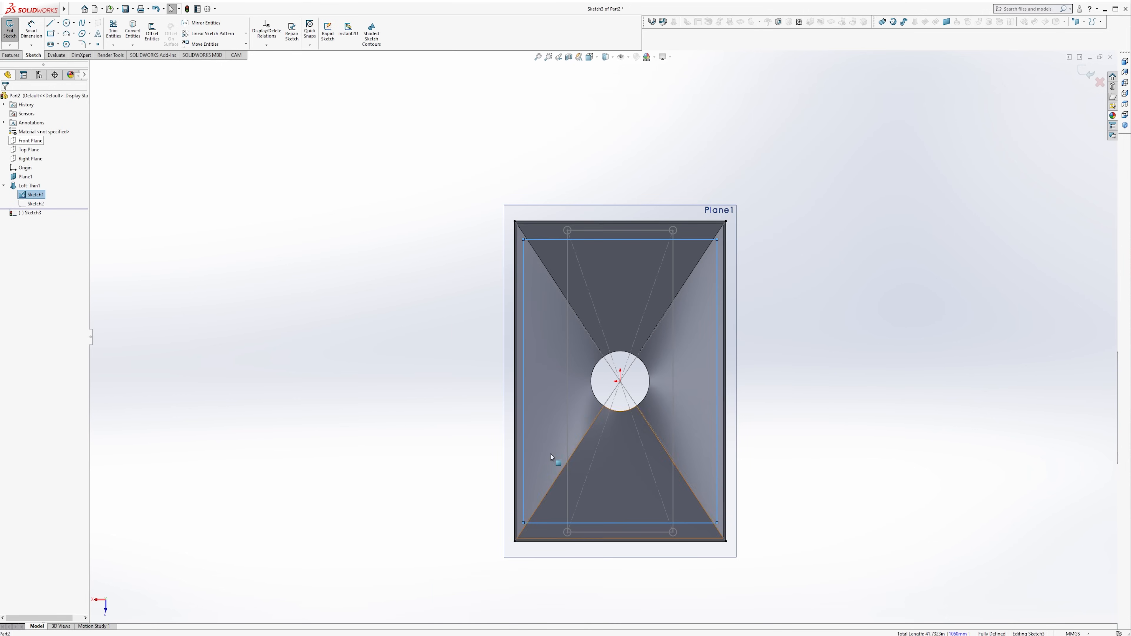
{"action": "left_click", "coordinate": [45, 147]}
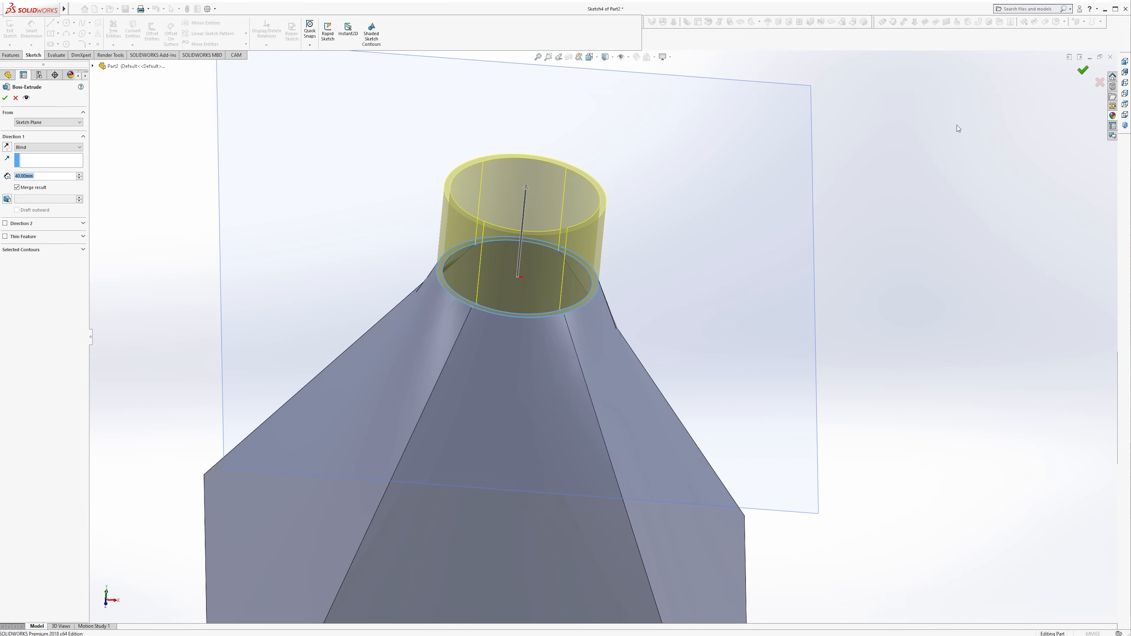
- Extrude the circle as a Blind 40 mm round collar merged with the shell
{"action": "left_click", "coordinate": [1081, 70]}
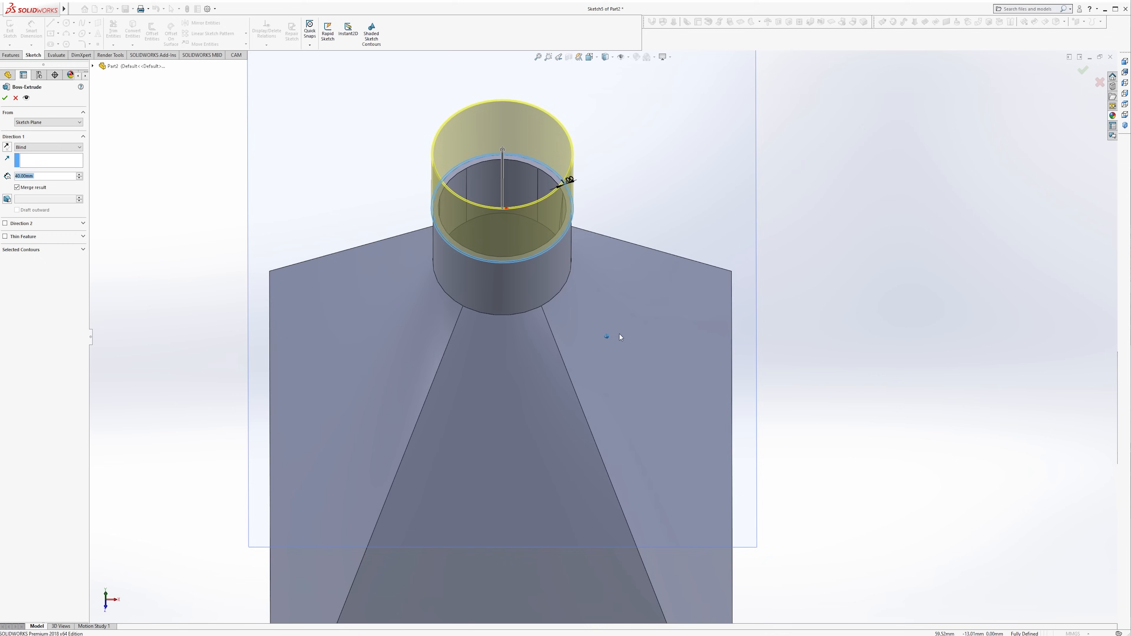
{"action": "left_click", "coordinate": [4, 97]}
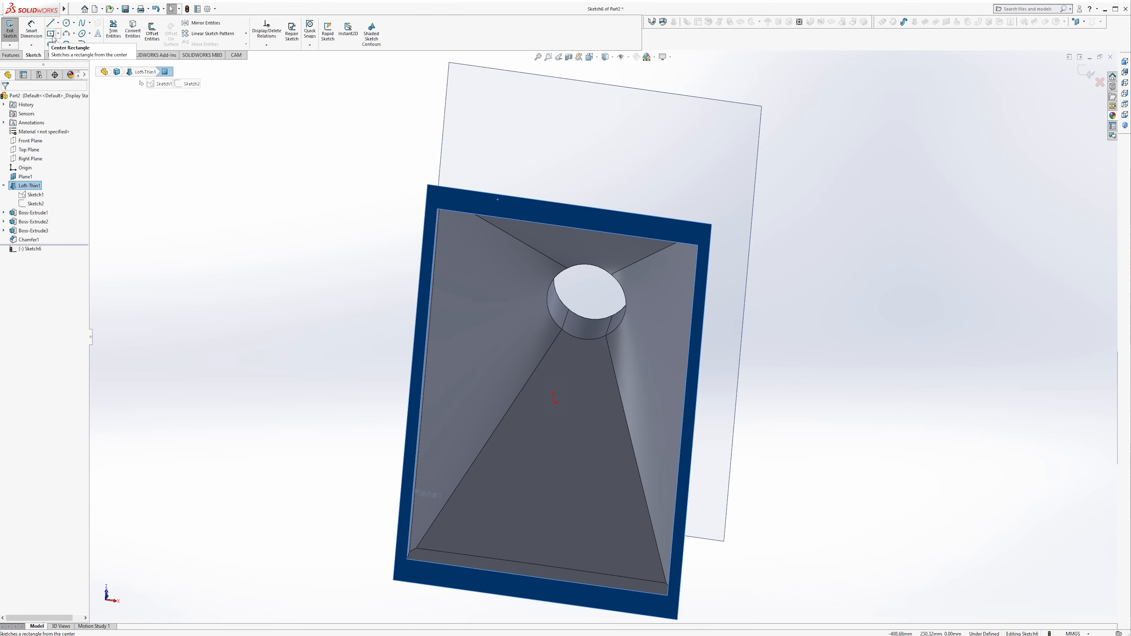
- Sketch a center rectangle for the flange and place a bolt-hole circle on it
{"action": "left_click", "coordinate": [131, 29]}
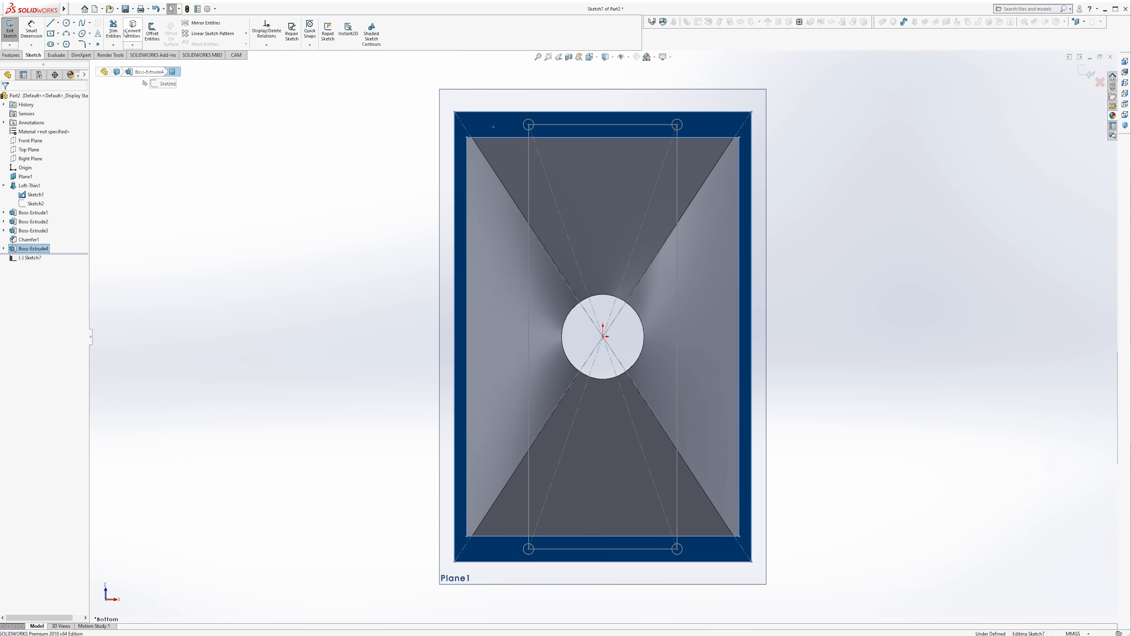
{"action": "left_click", "coordinate": [33, 195]}
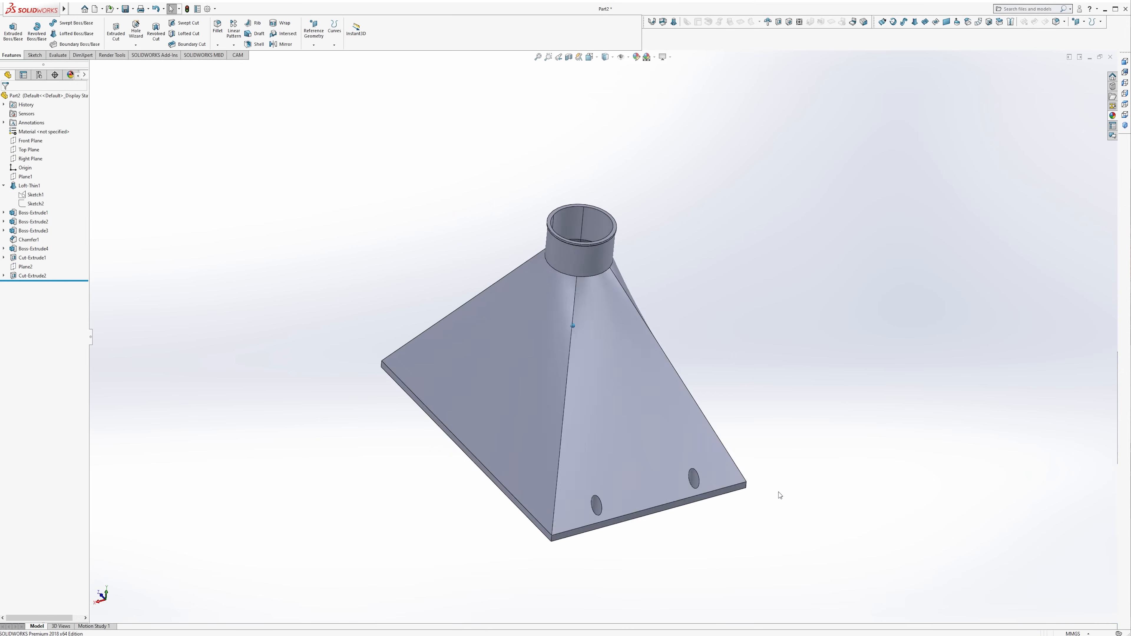
- Fillet the flange corner and shell seam edges at 10 mm radius
{"action": "left_click", "coordinate": [217, 30]}
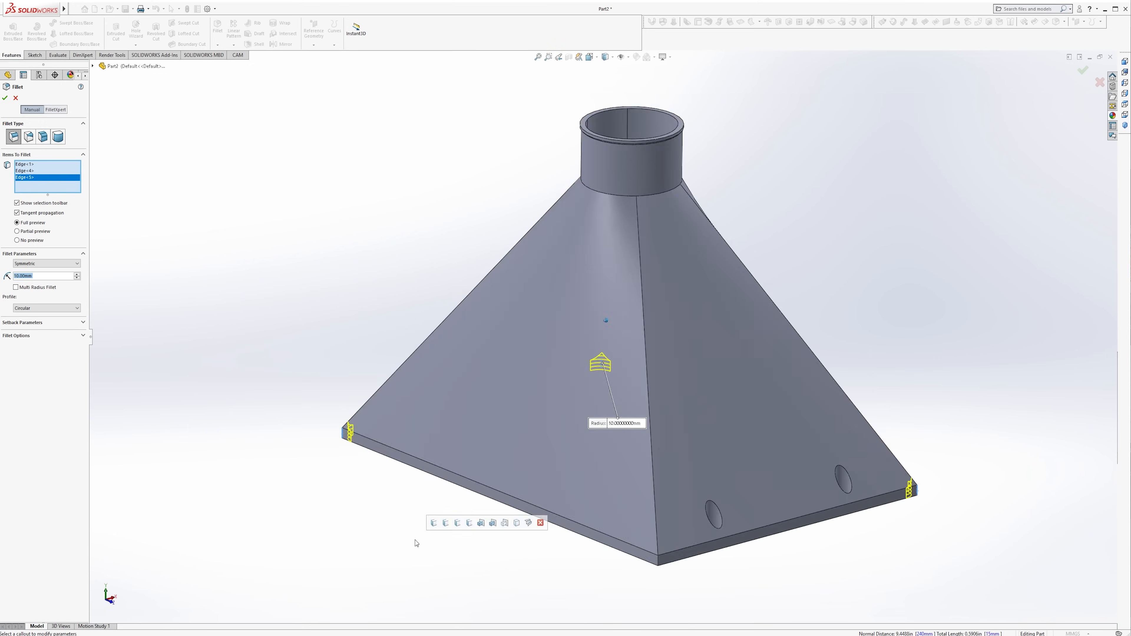
{"action": "left_click", "coordinate": [5, 97]}
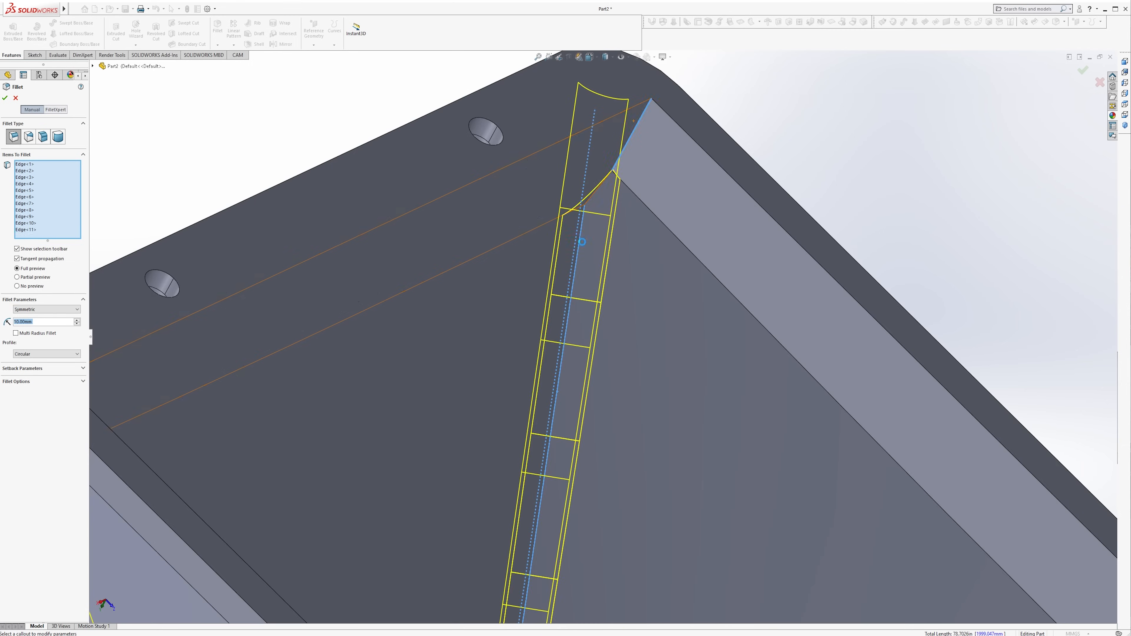
{"action": "left_click", "coordinate": [4, 97]}
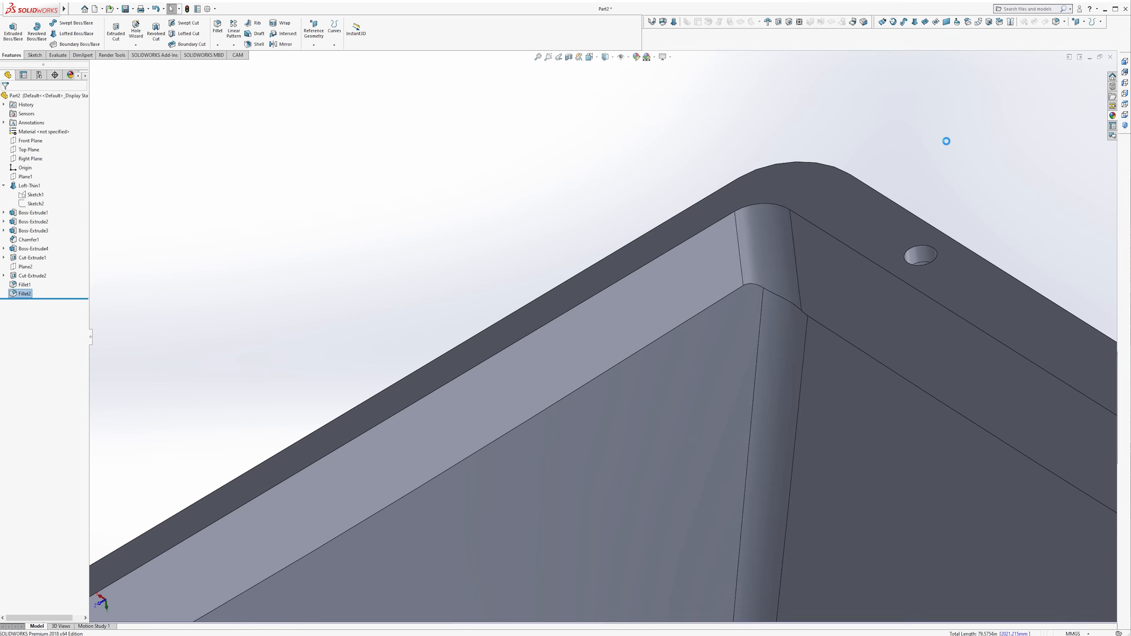